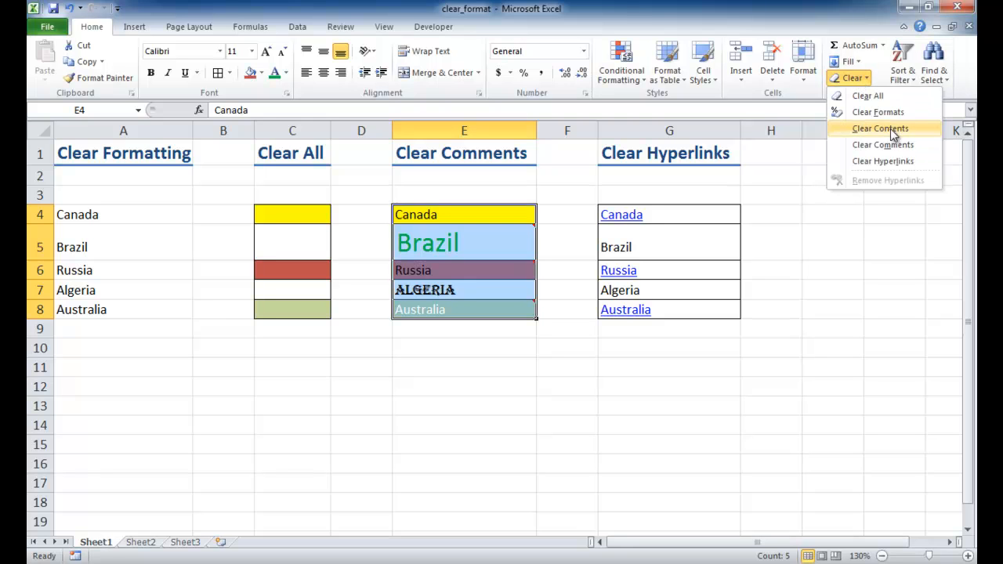
- Clear the comments from the country list in E4:E8 on Sheet1
left_click(883, 144)
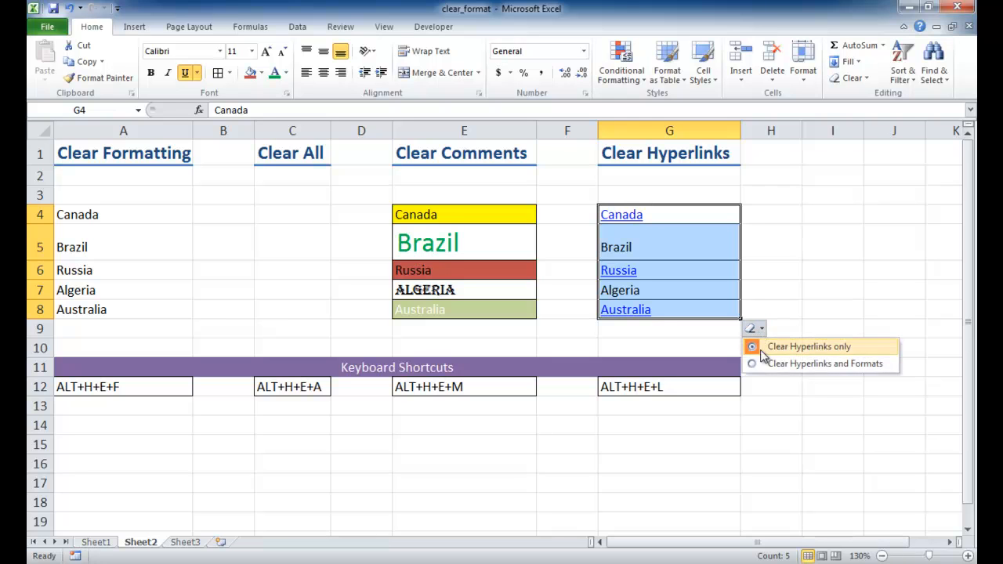
- Remove only the hyperlinks from G4:G8 on Sheet2, keeping the cell formatting
left_click(185, 541)
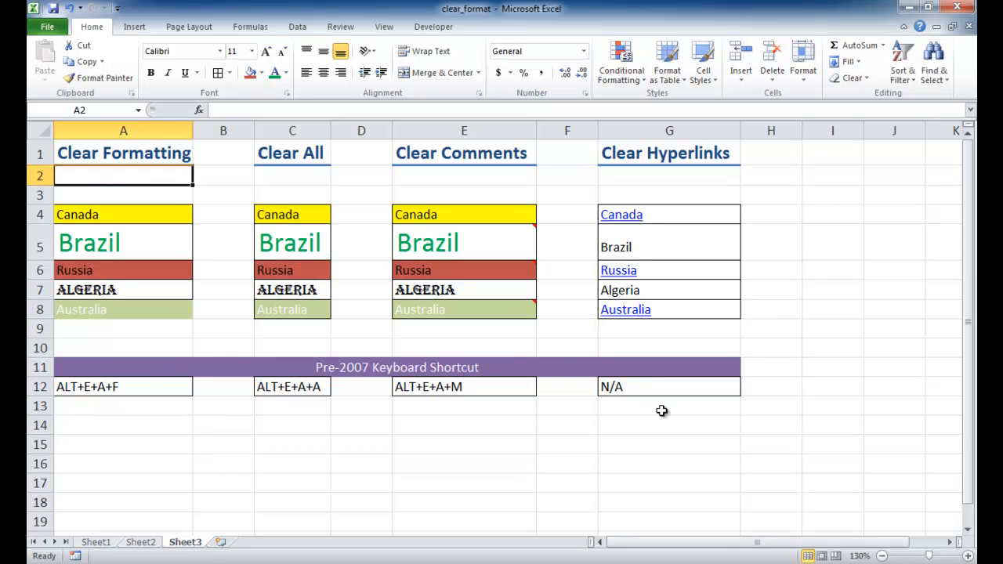
mouse_move(655, 366)
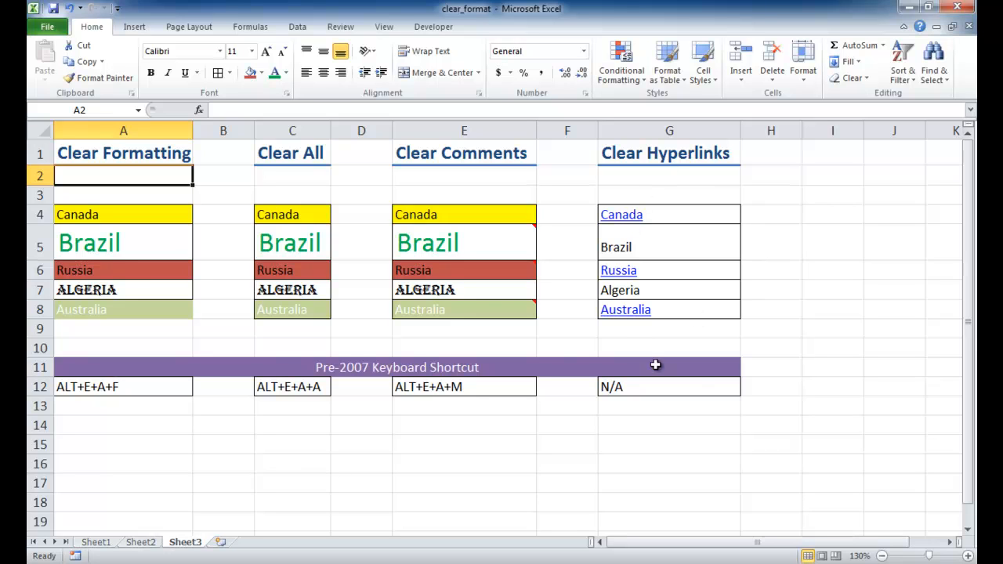